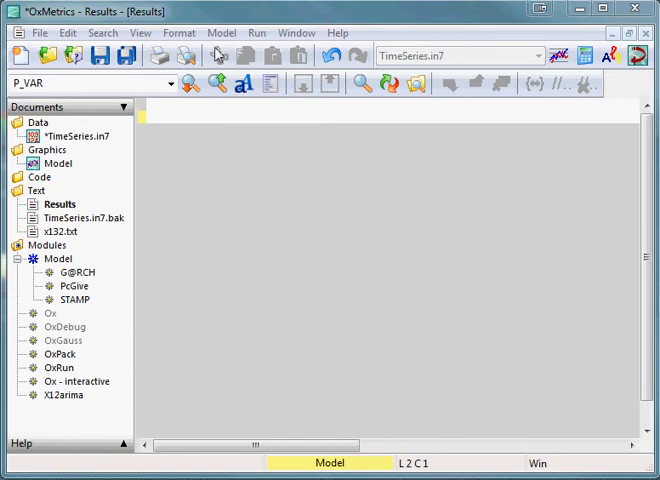
Choose PcGive Descriptive Statistics from Model > Model and begin formulating with y.
{"action": "left_click", "coordinate": [221, 32]}
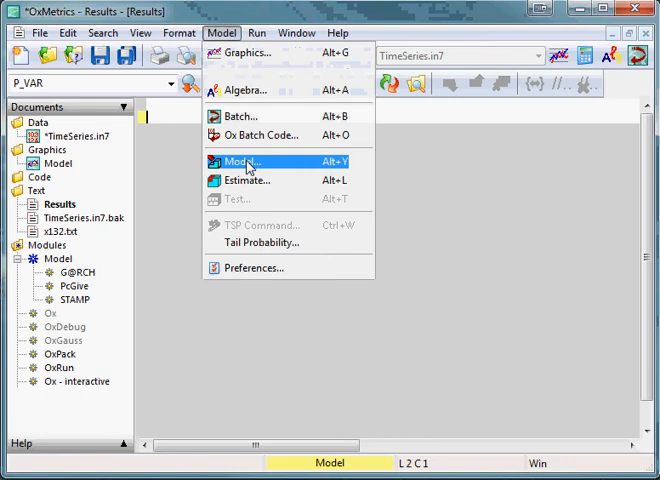
{"action": "left_click", "coordinate": [241, 162]}
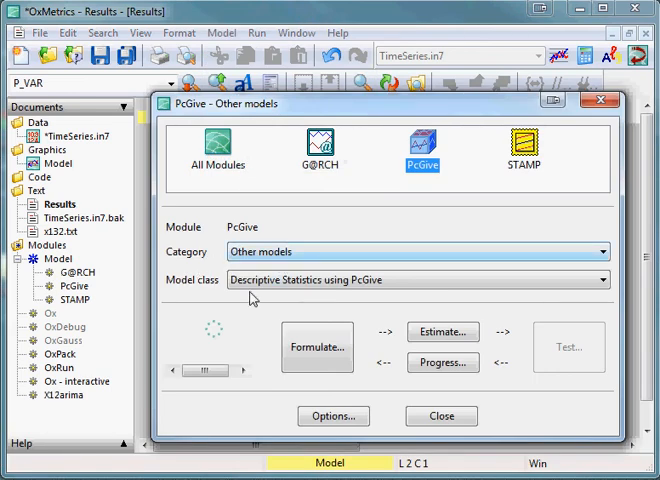
{"action": "mouse_move", "coordinate": [360, 290]}
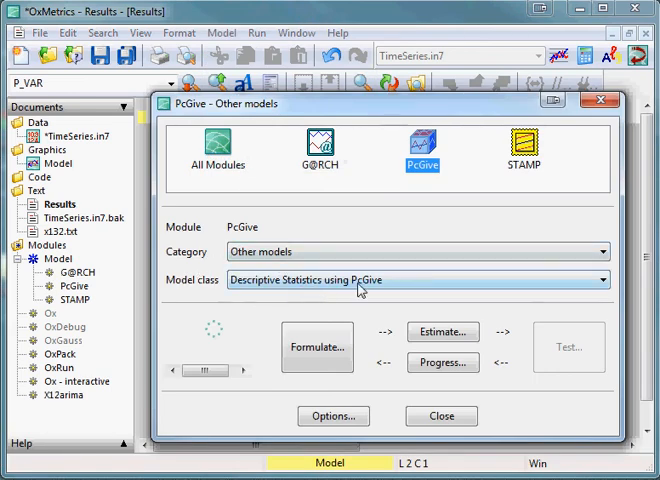
{"action": "left_click", "coordinate": [317, 347]}
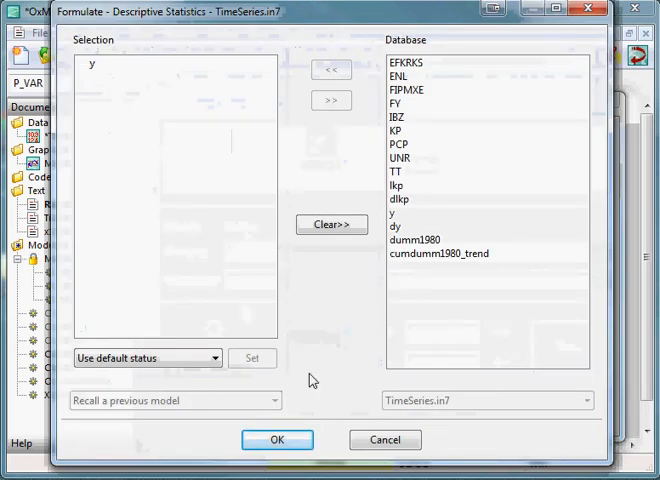
Accept y as the variable and select Unit-root tests as the statistic to compute.
{"action": "left_click", "coordinate": [277, 440]}
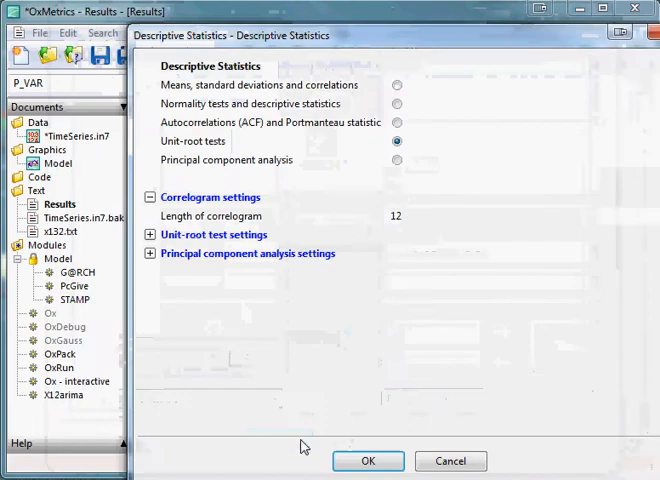
{"action": "mouse_move", "coordinate": [198, 158]}
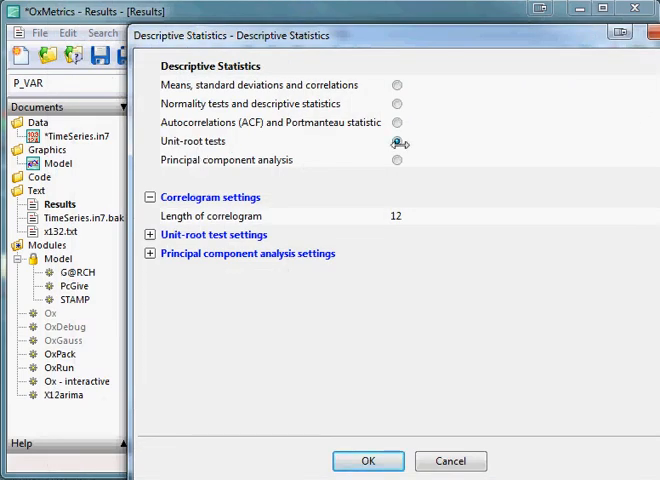
{"action": "left_click", "coordinate": [397, 142]}
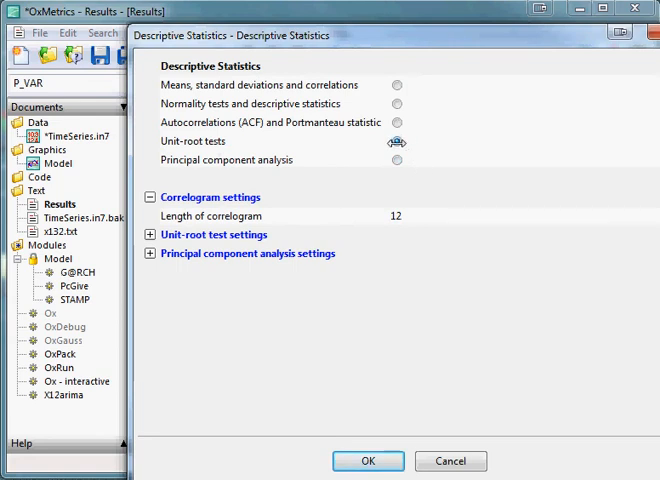
{"action": "left_click", "coordinate": [397, 141]}
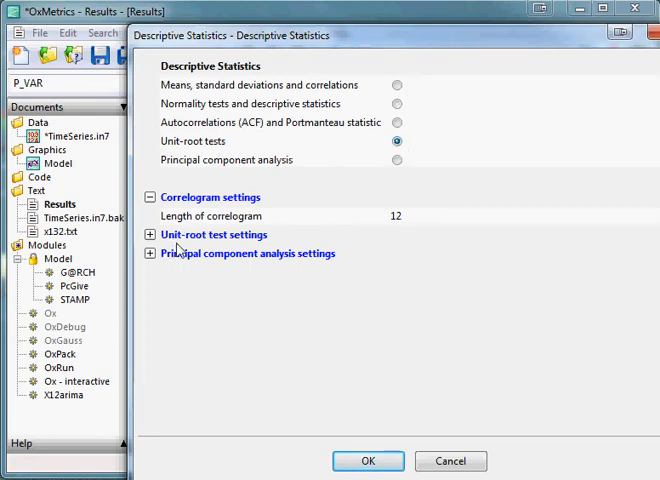
{"action": "mouse_move", "coordinate": [267, 247]}
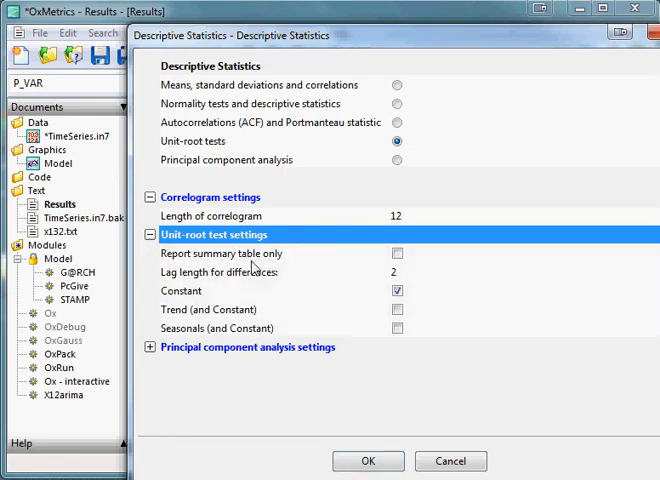
{"action": "mouse_move", "coordinate": [418, 268]}
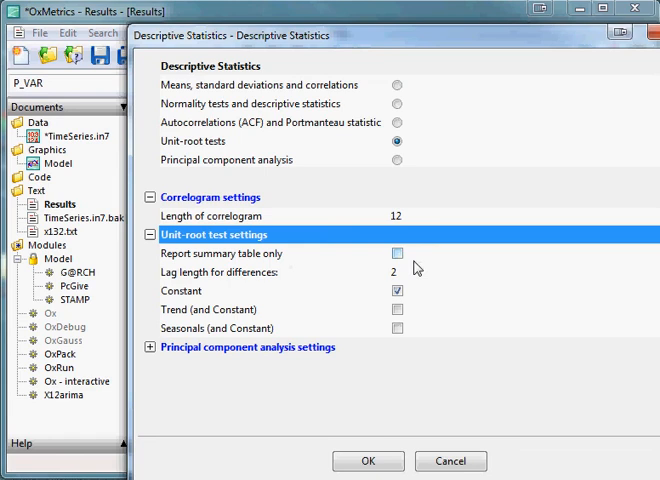
{"action": "mouse_move", "coordinate": [270, 285]}
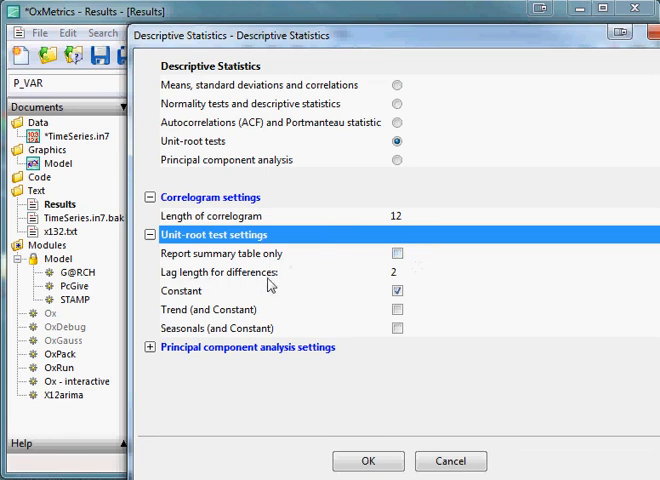
{"action": "mouse_move", "coordinate": [430, 278]}
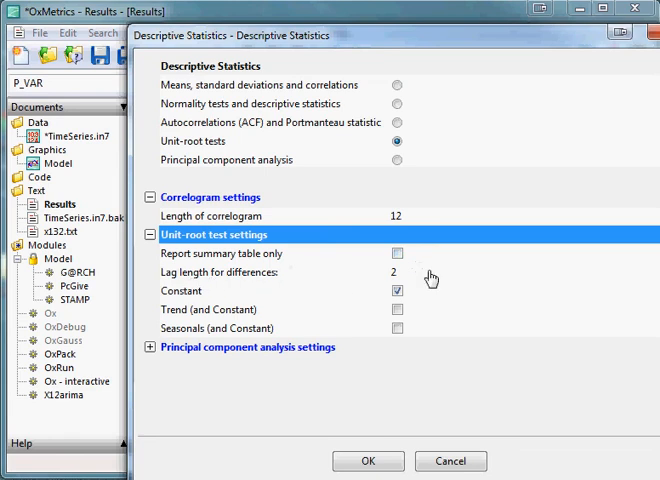
{"action": "mouse_move", "coordinate": [357, 315]}
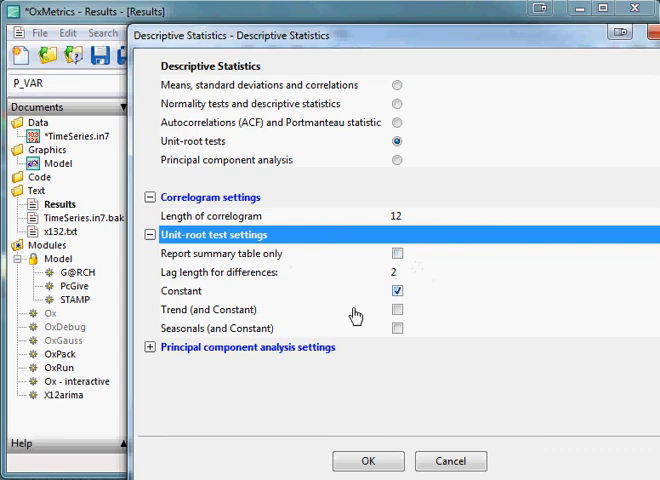
{"action": "mouse_move", "coordinate": [295, 318]}
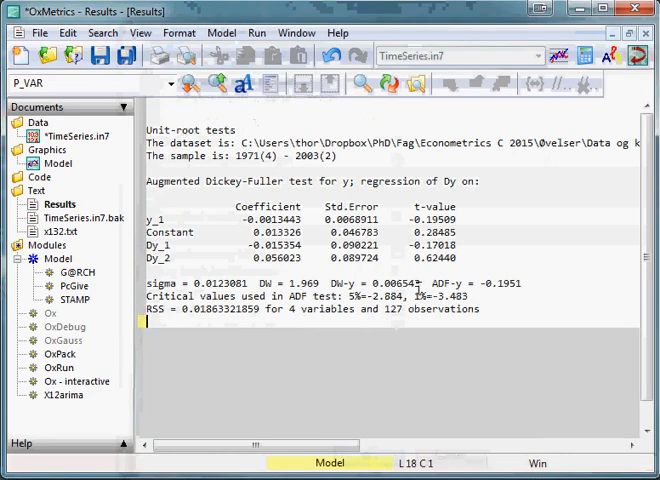
Highlight the ADF output for y (t-value -0.19509, ADF-y = -0.1951) and return to the Model menu.
{"action": "left_click_drag", "start_coordinate": [146, 204], "coordinate": [480, 262]}
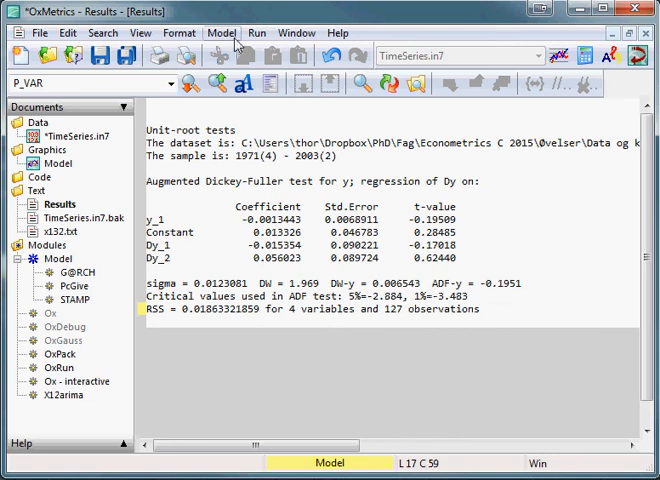
{"action": "left_click", "coordinate": [219, 33]}
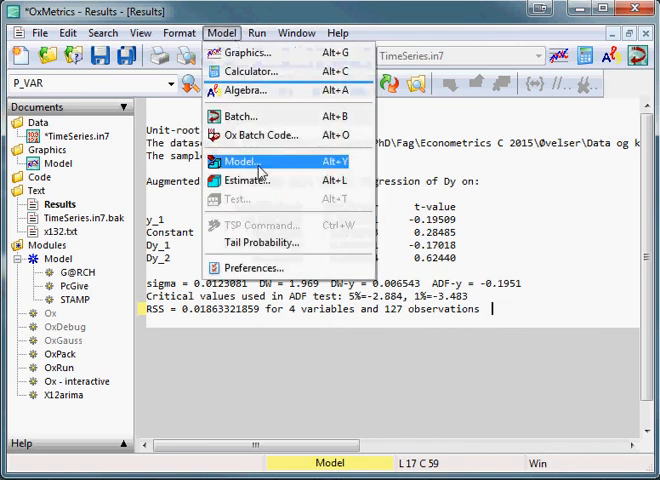
Formulate a time-series single-equation model of dy on Constant, y_1, dy_1 and dy_2.
{"action": "left_click", "coordinate": [242, 161]}
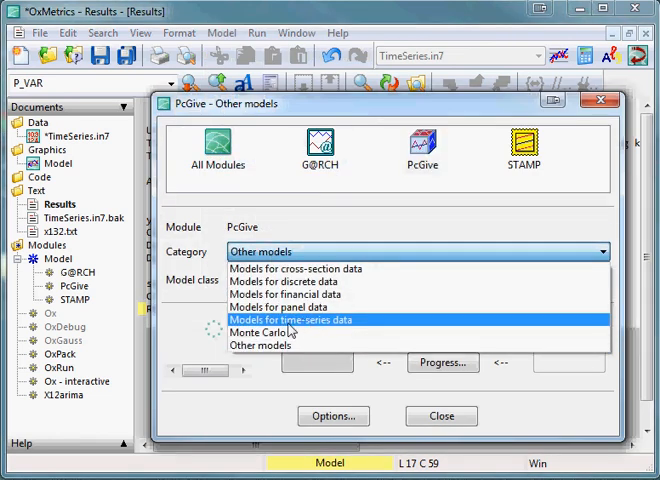
{"action": "left_click", "coordinate": [306, 319]}
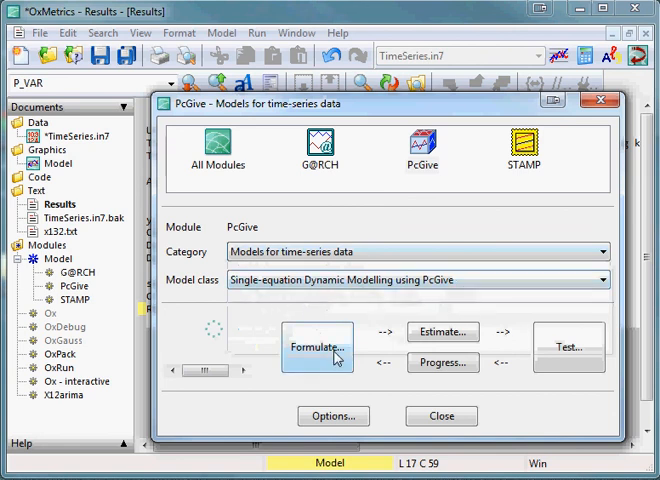
{"action": "left_click", "coordinate": [316, 346]}
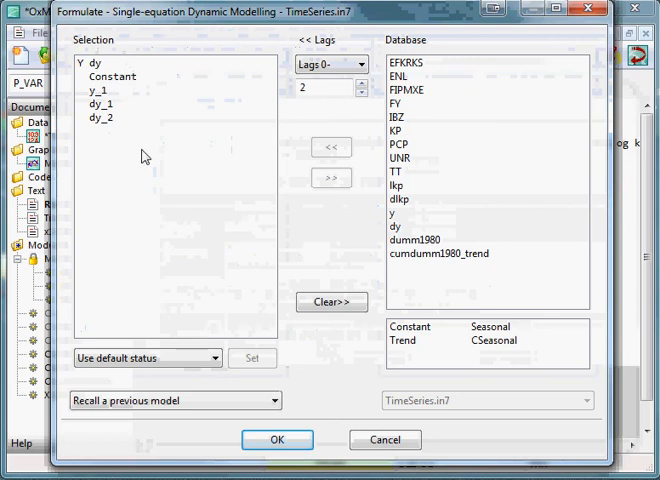
{"action": "mouse_move", "coordinate": [145, 110]}
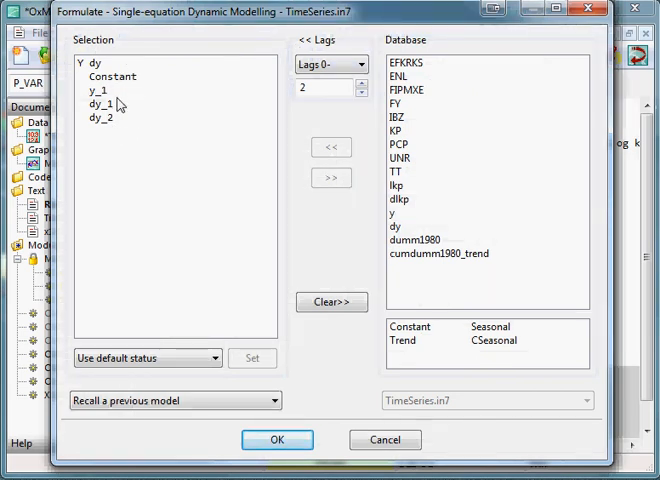
{"action": "mouse_move", "coordinate": [330, 410]}
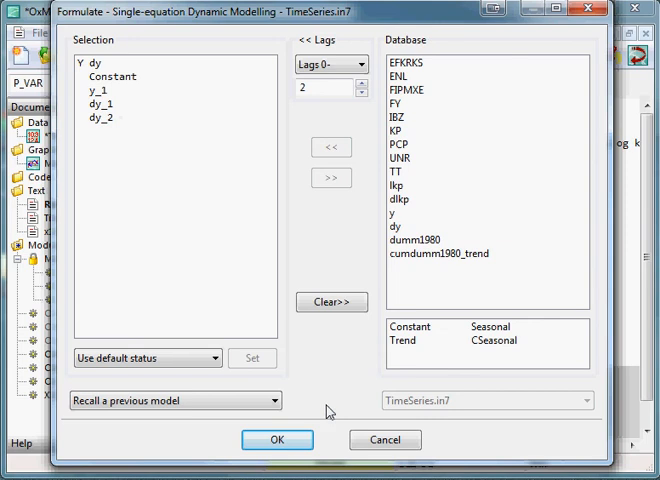
{"action": "left_click", "coordinate": [277, 440]}
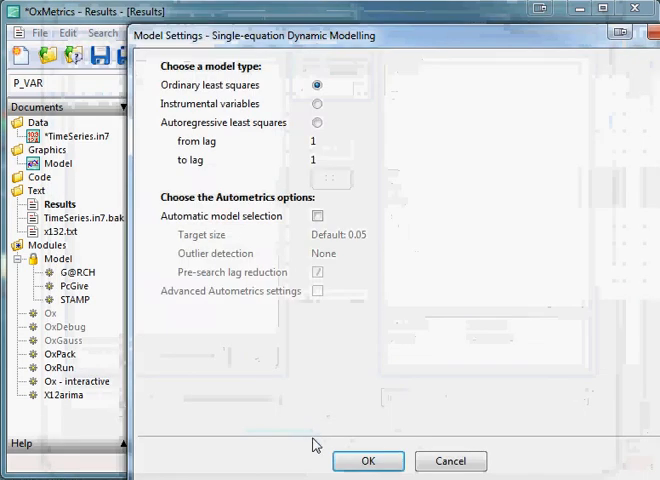
Keep ordinary least squares as the estimator, reaching the 1971(3)–2003(2) sample settings.
{"action": "left_click", "coordinate": [367, 461]}
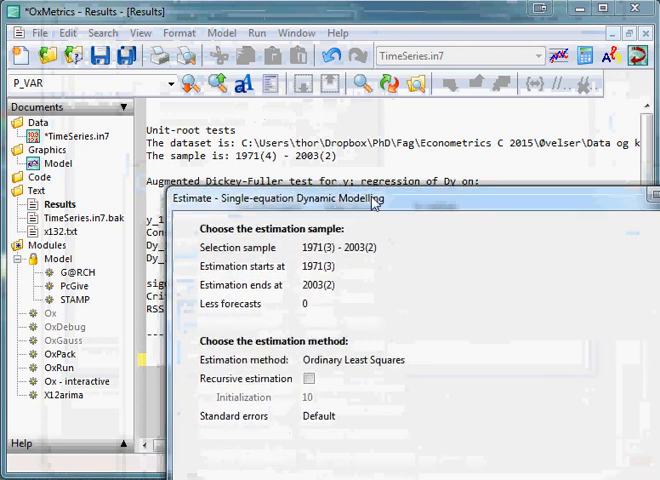
{"action": "mouse_move", "coordinate": [344, 278]}
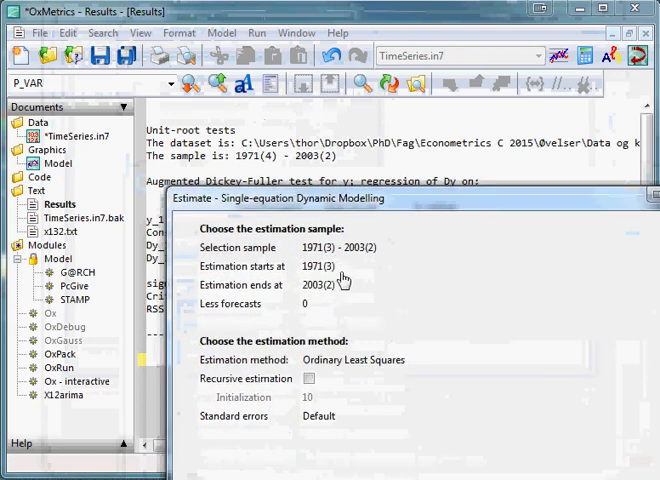
Change the estimation start from 1971(3) to 1971(4), keeping the end at 2003(2).
{"action": "left_click", "coordinate": [330, 266]}
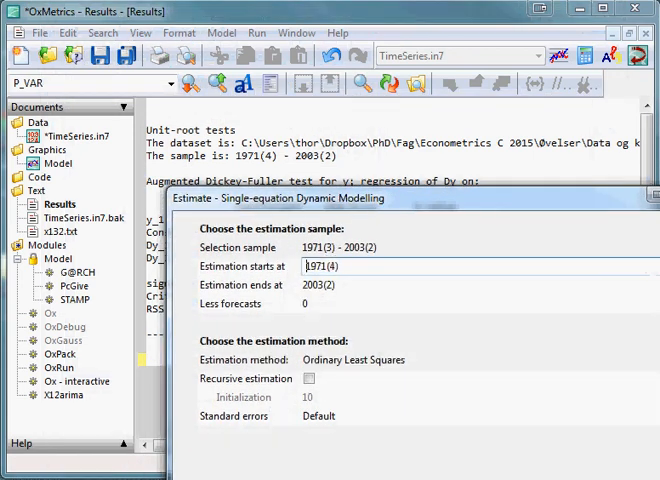
{"action": "triple_click", "coordinate": [328, 266]}
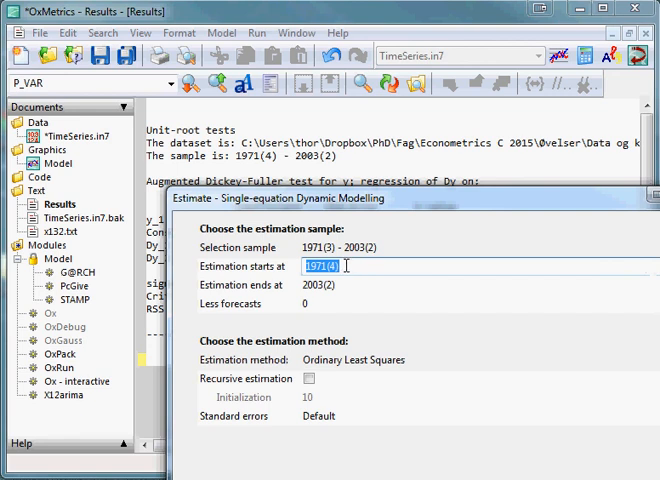
{"action": "mouse_move", "coordinate": [347, 287]}
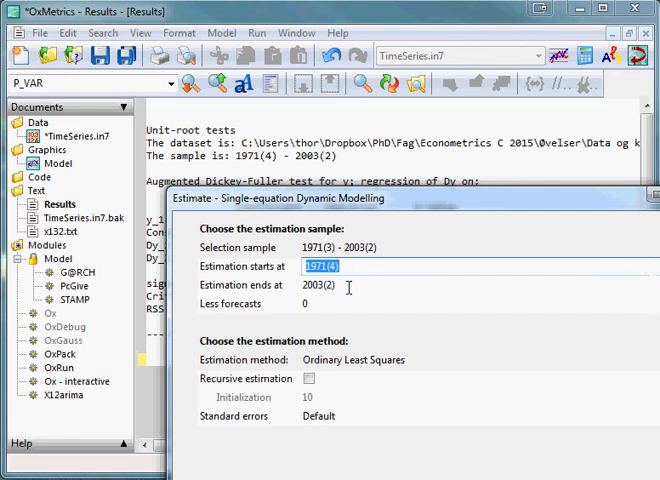
{"action": "mouse_move", "coordinate": [419, 220]}
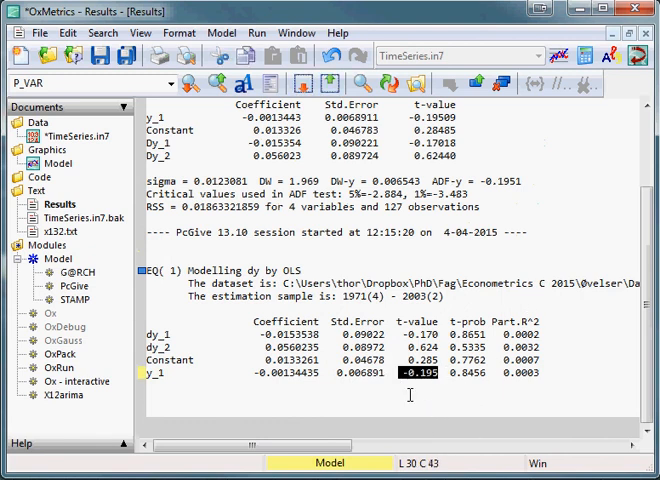
{"action": "mouse_move", "coordinate": [548, 180]}
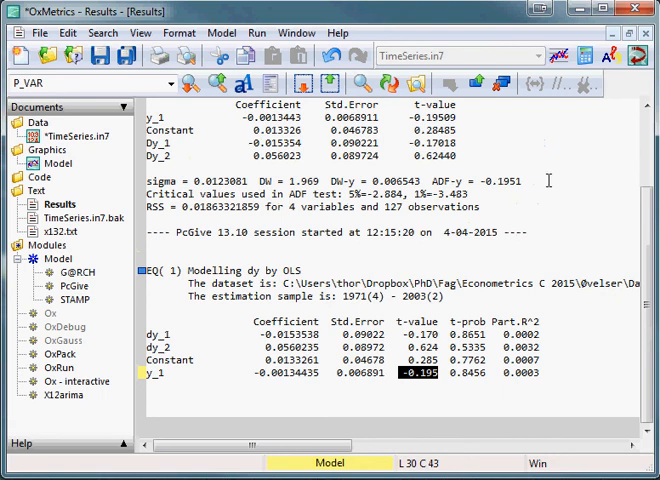